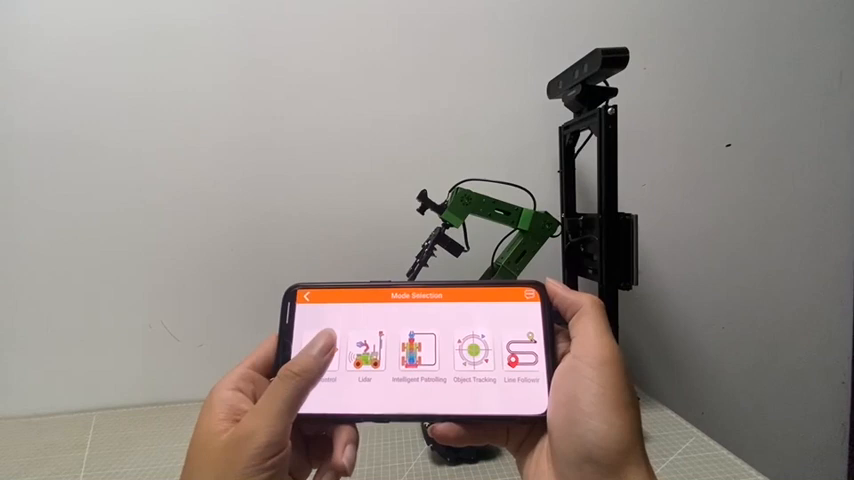
Enter the Robot Control screen with the camera feed, joystick and arm controls
left_click(328, 344)
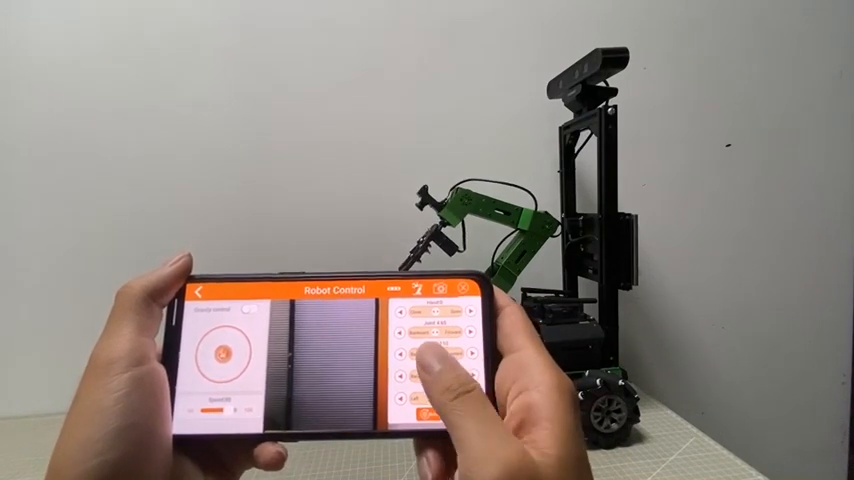
Raise the JetAuto Pro arm from its lowered forward pose to an upright position
left_click(430, 360)
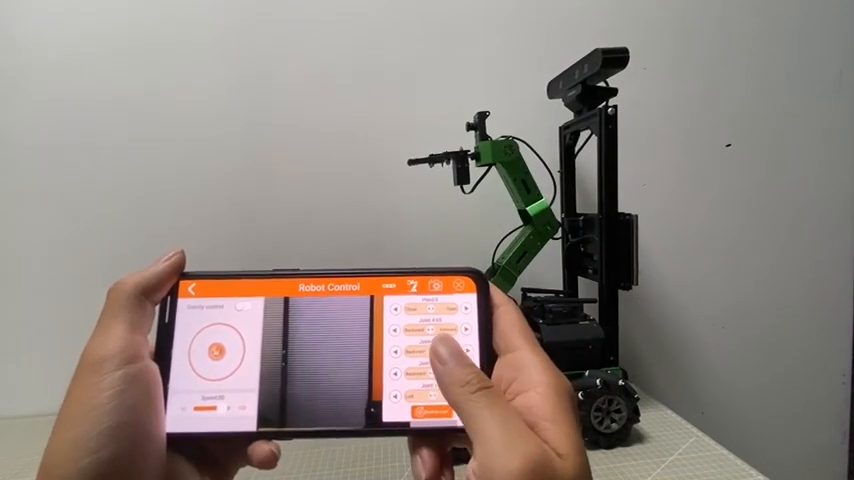